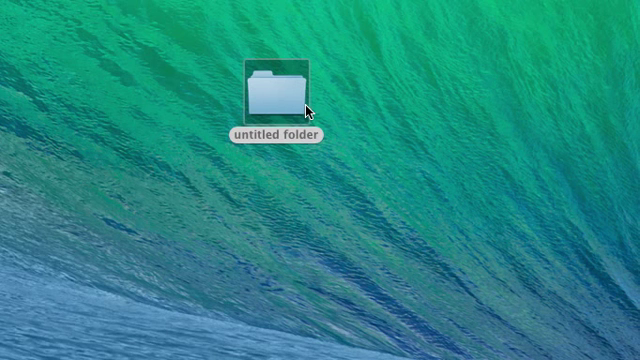
# Step: Name the new desktop folder 'My Websites'
pyautogui.write('M')
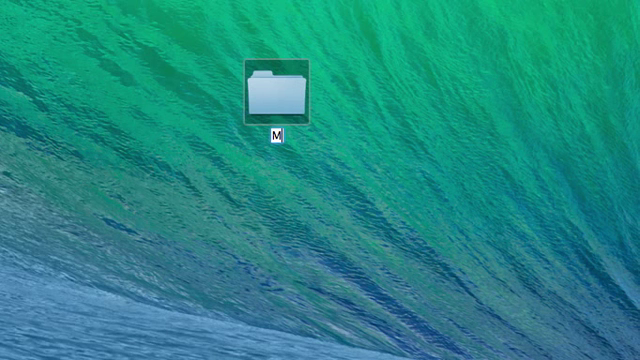
pyautogui.write('My Websites')
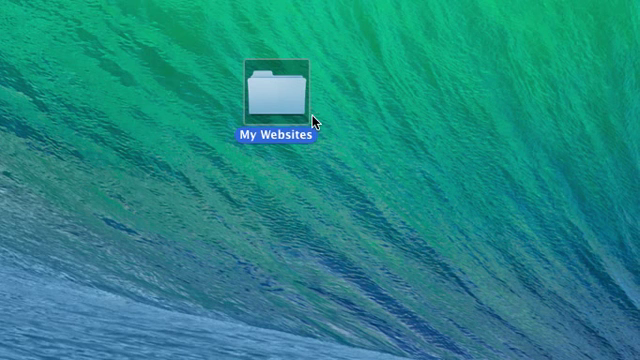
# Step: Create a '1. HTML' subfolder inside My Websites and go into it
pyautogui.doubleClick(280, 90)
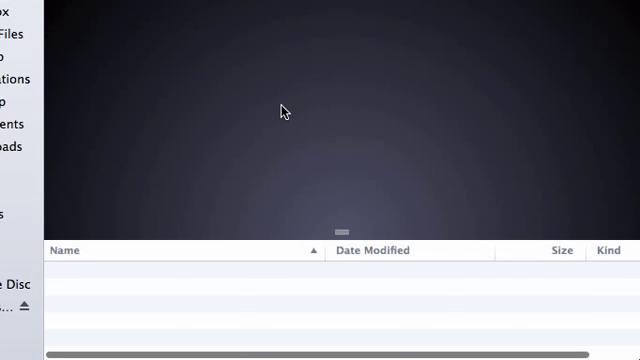
pyautogui.moveTo(178, 312)
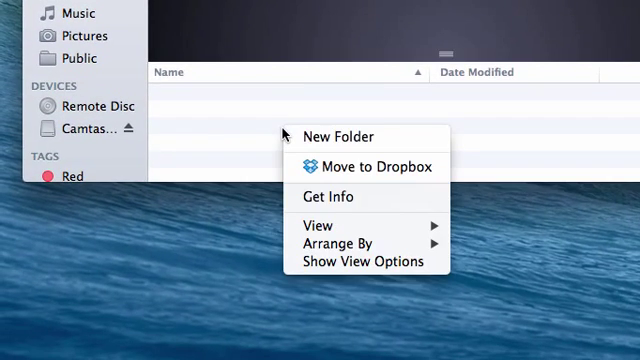
pyautogui.click(340, 136)
pyautogui.write('1. HTML')
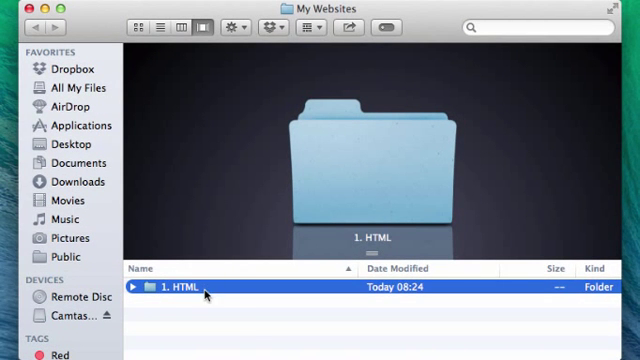
pyautogui.doubleClick(178, 296)
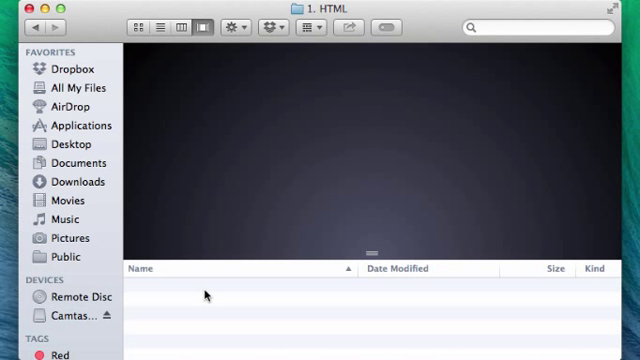
pyautogui.moveTo(274, 316)
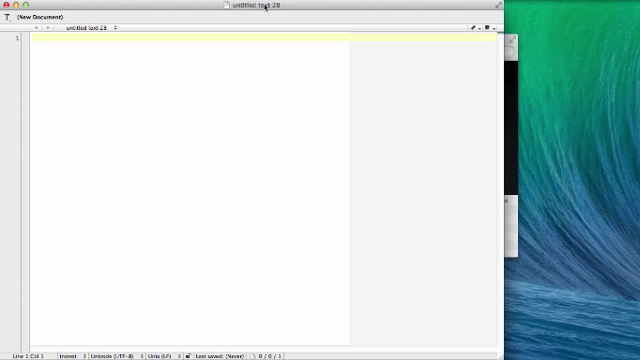
# Step: Write 'Hello World!' in the new TextWrangler document and start saving it
pyautogui.write('Hello')
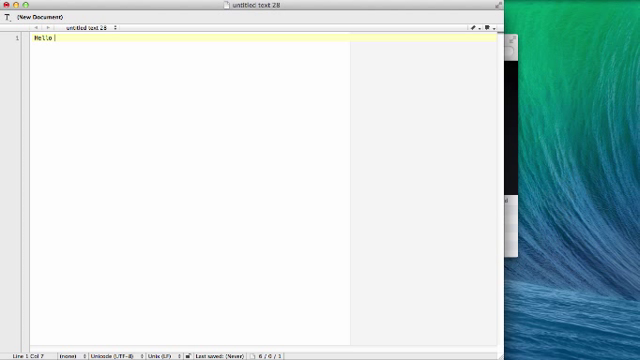
pyautogui.write('World!')
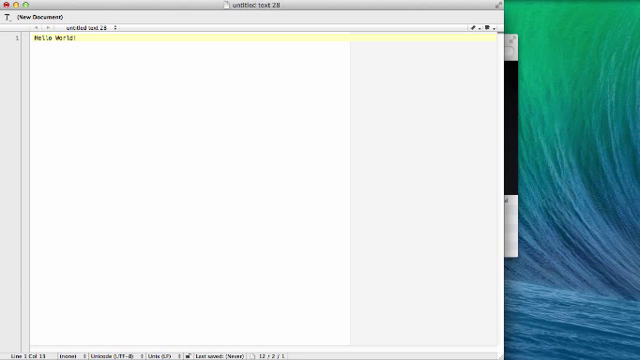
pyautogui.click(16, 8)
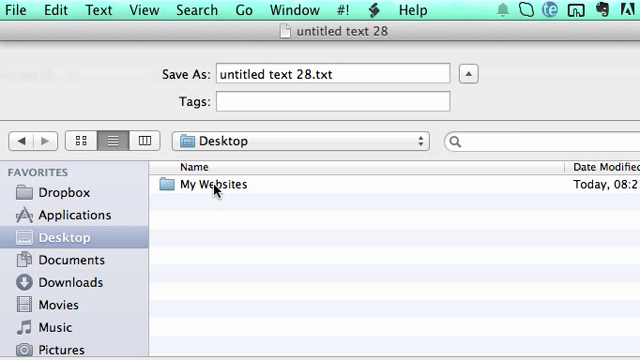
# Step: Save the document as helloworld.html inside My Websites > 1. HTML
pyautogui.doubleClick(212, 184)
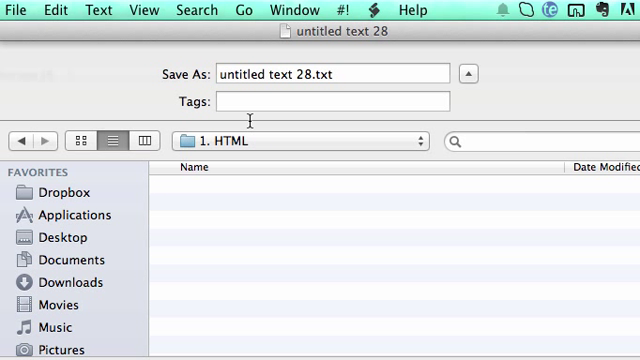
pyautogui.write('hel')
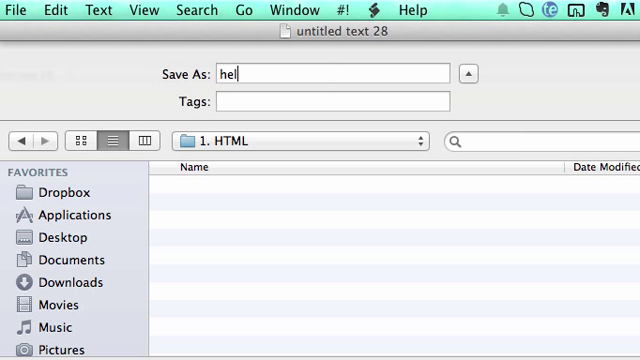
pyautogui.write('loworld.')
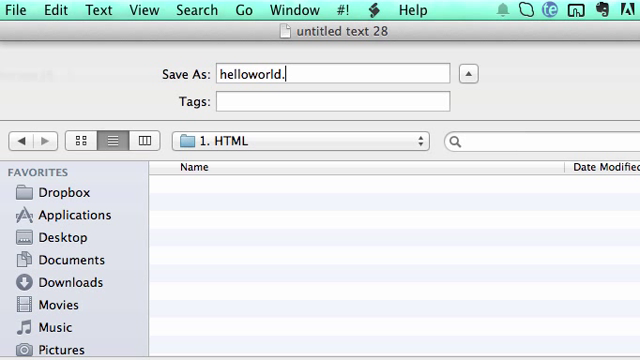
pyautogui.write('html')
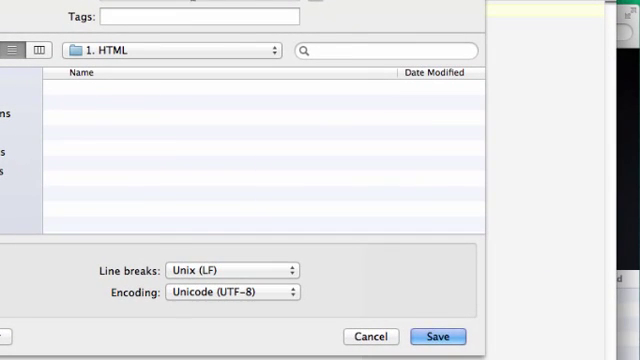
pyautogui.click(436, 336)
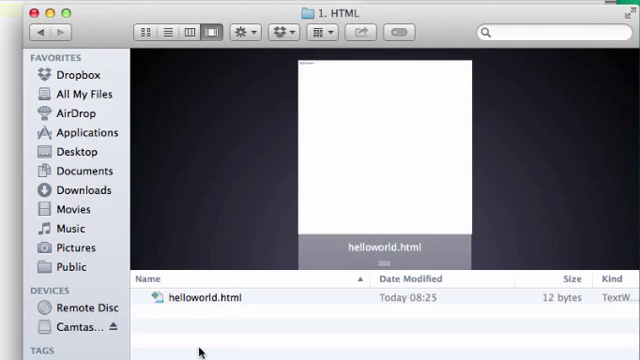
# Step: Bring up the Finder context menu for helloworld.html in the 1. HTML folder
pyautogui.rightClick(196, 296)
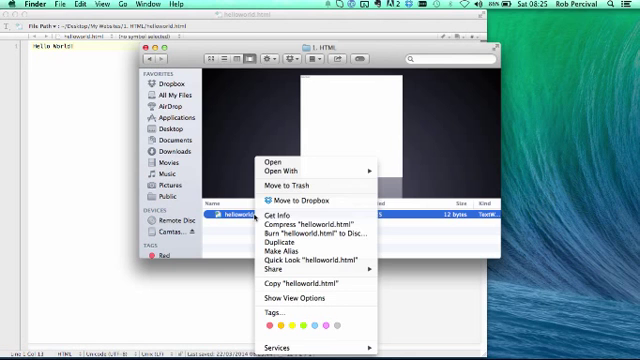